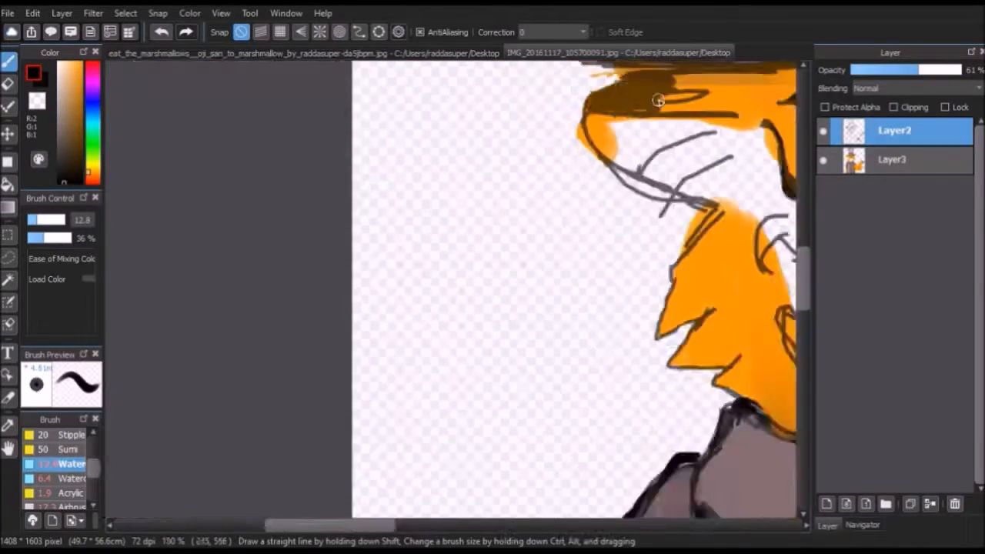
# - Select Layer3 in the Layer panel for the cat's face line work
pyautogui.click(893, 159)
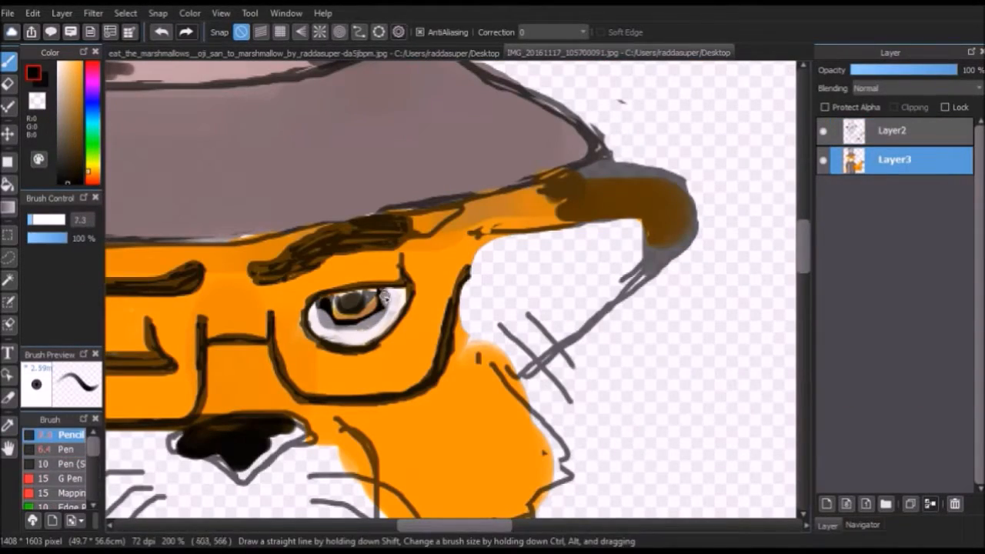